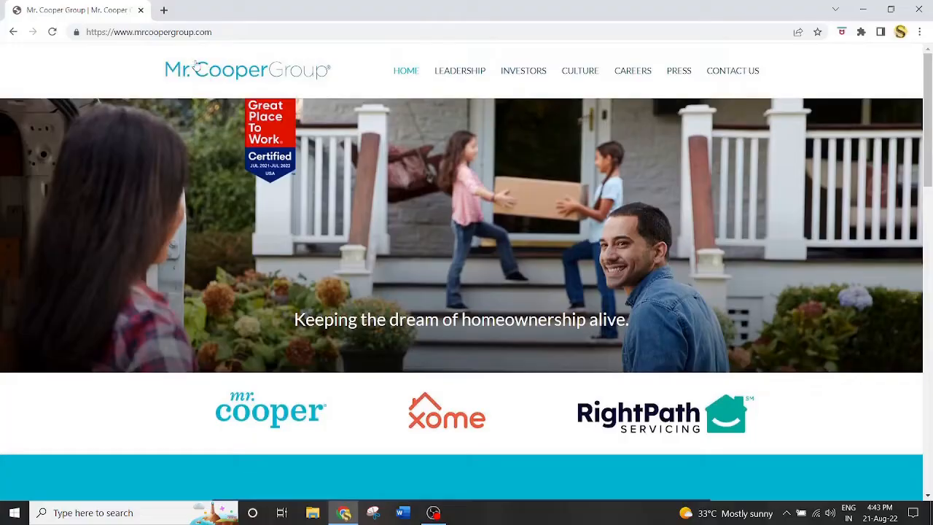
mouse_move(188, 75)
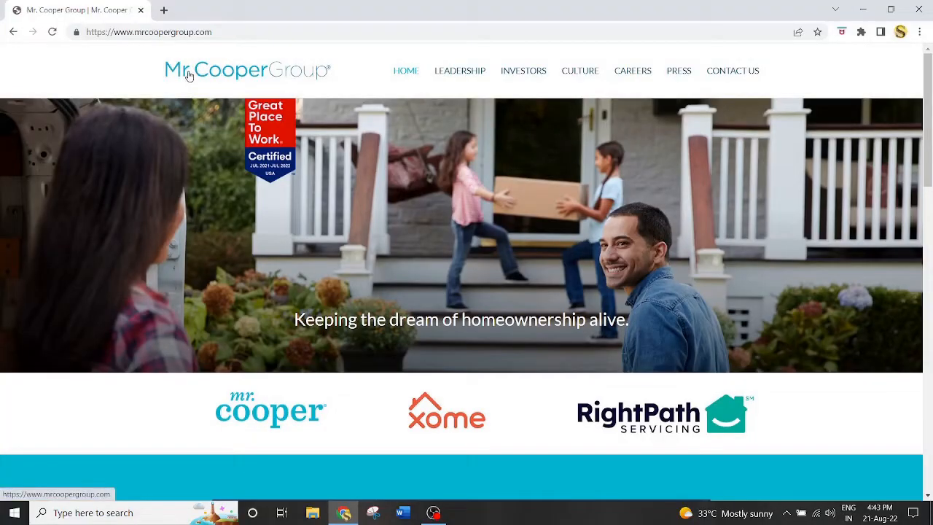
Step: Scroll the page and open the Mr. Cooper consumer website from its logo
scroll(down, 3)
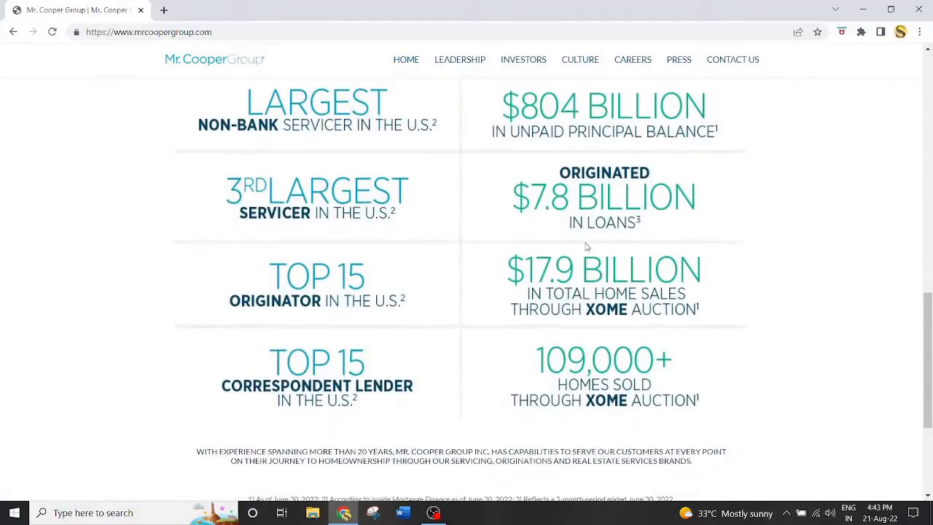
scroll(down, 3)
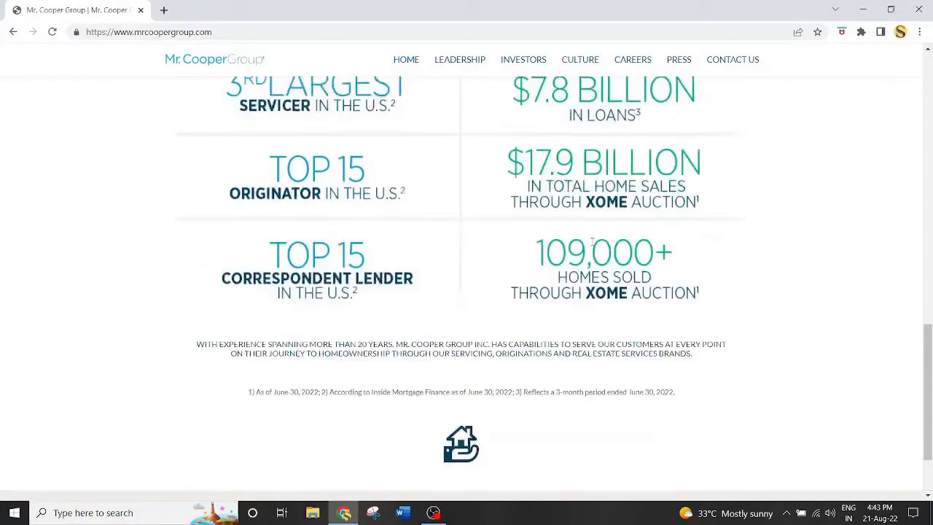
scroll(up, 3)
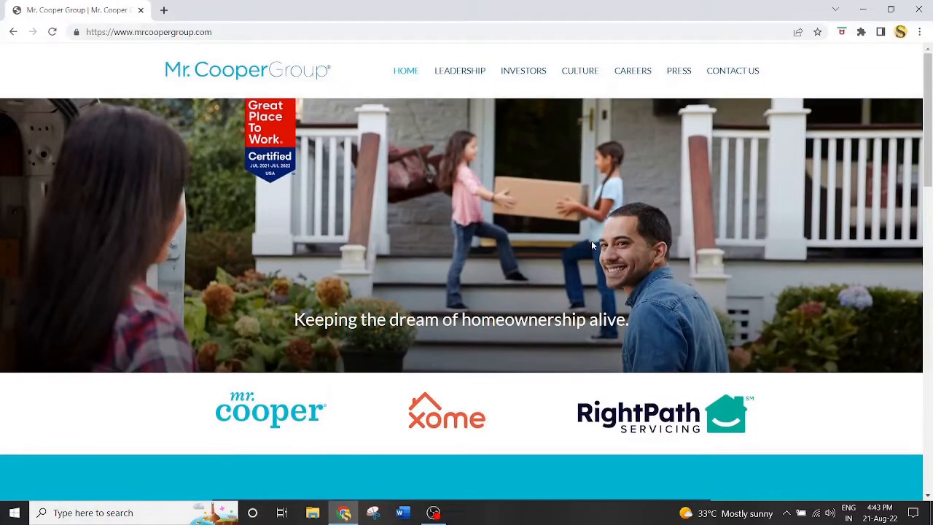
scroll(down, 3)
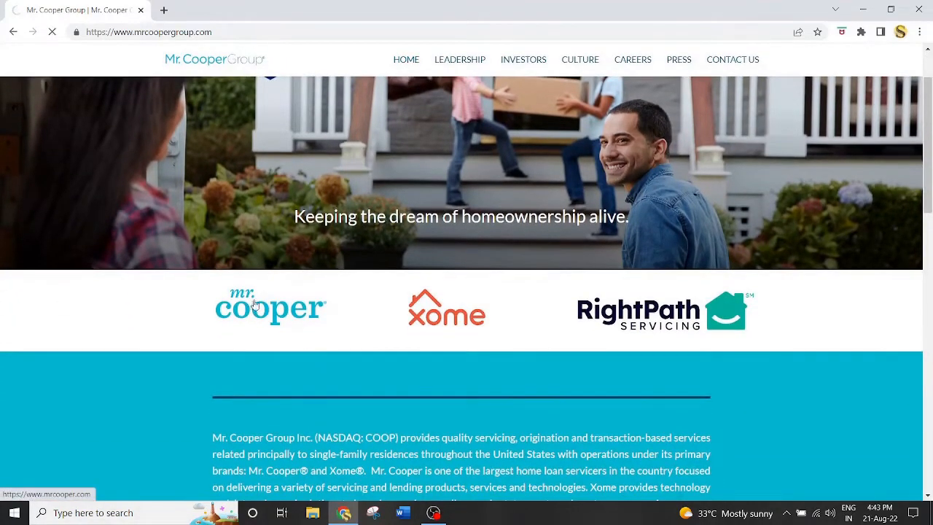
click(270, 306)
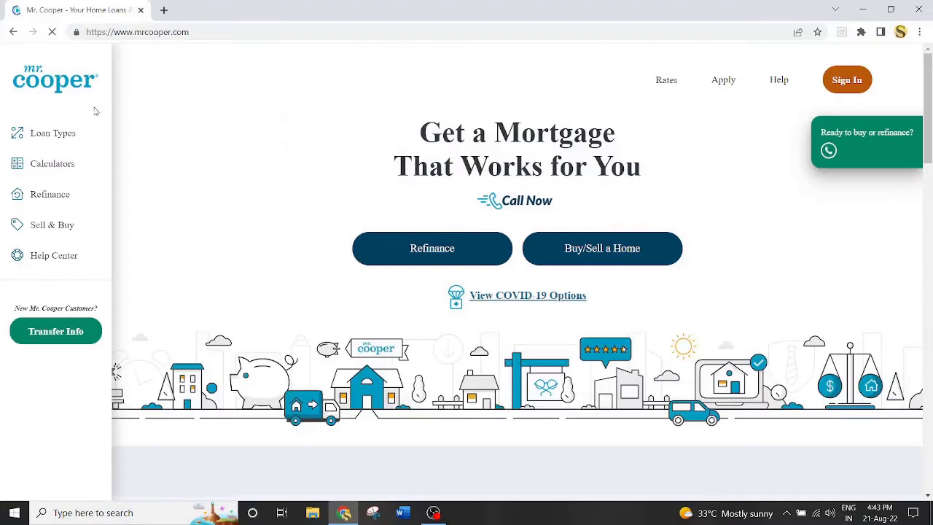
Step: Browse the loan types and refinancing guide, then open the Sell & Buy guide
scroll(down, 3)
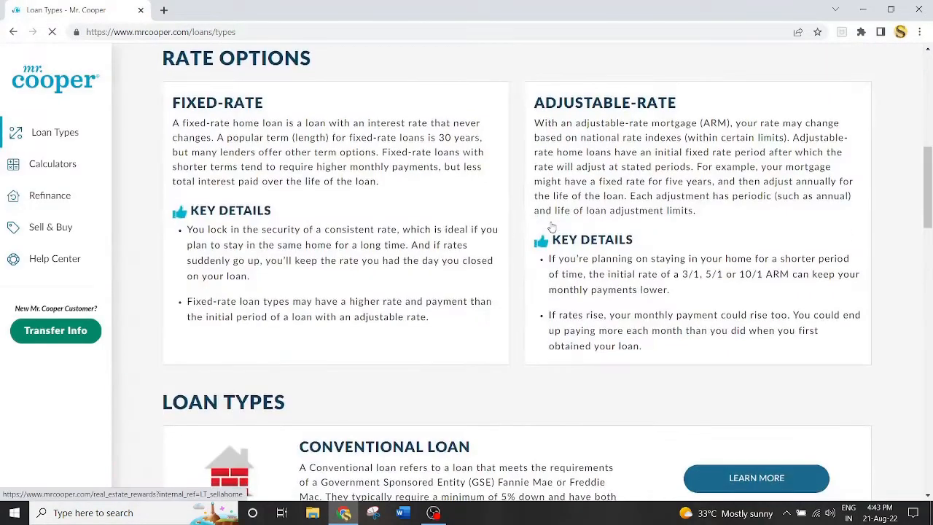
scroll(down, 3)
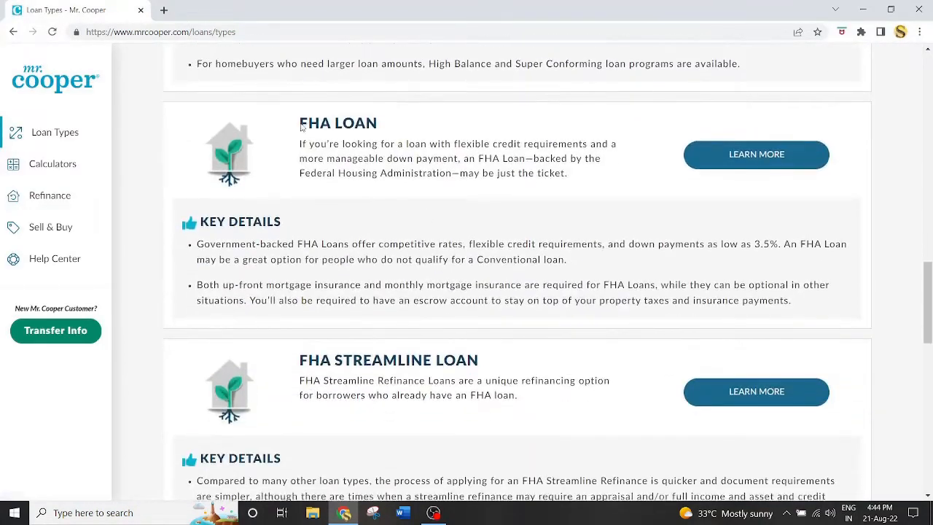
scroll(down, 3)
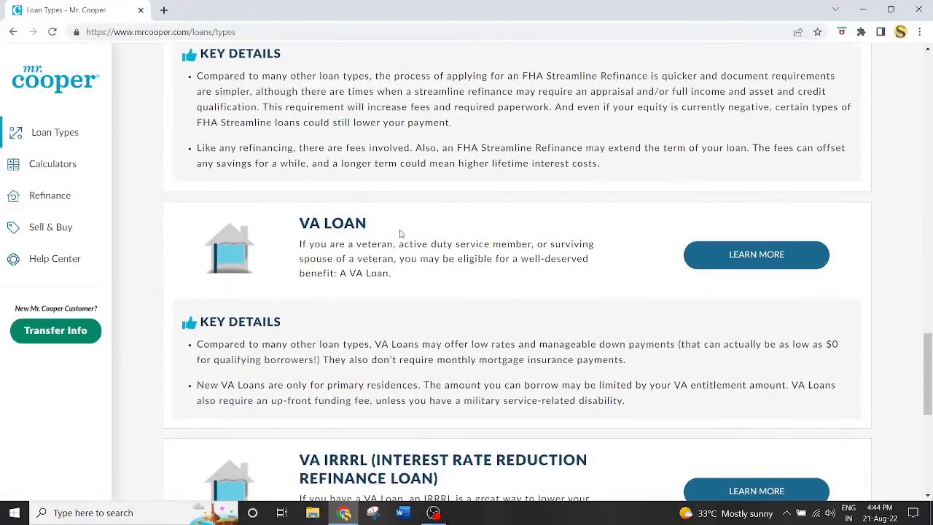
scroll(down, 3)
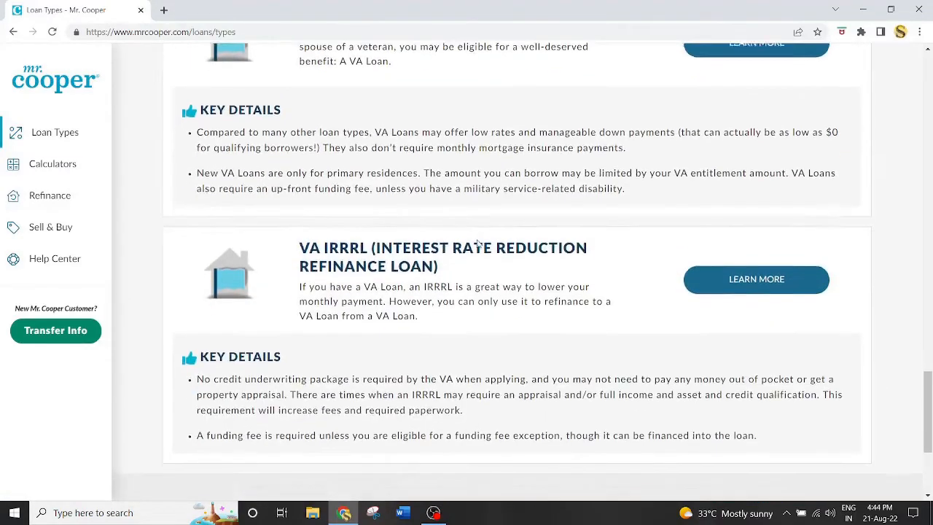
scroll(down, 3)
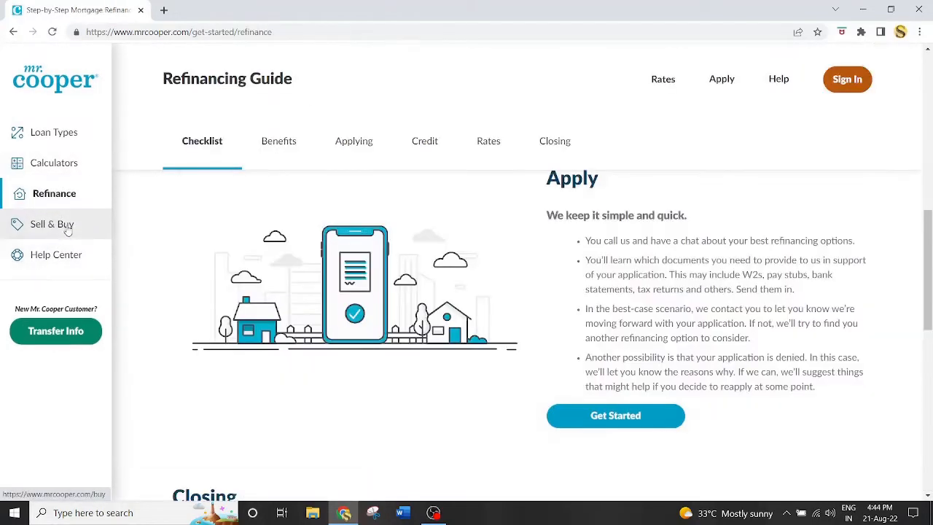
click(51, 224)
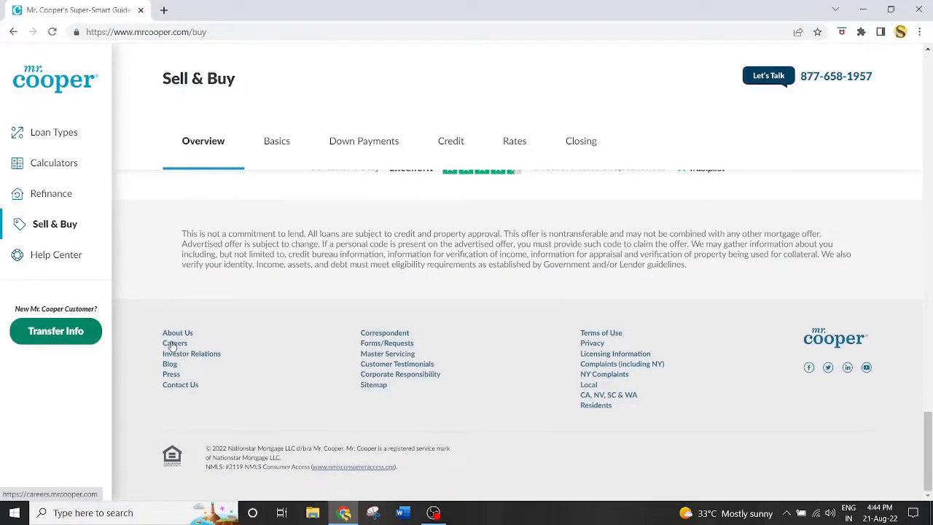
Step: Open Mr. Cooper Careers from the footer and choose the Operations job category
click(175, 342)
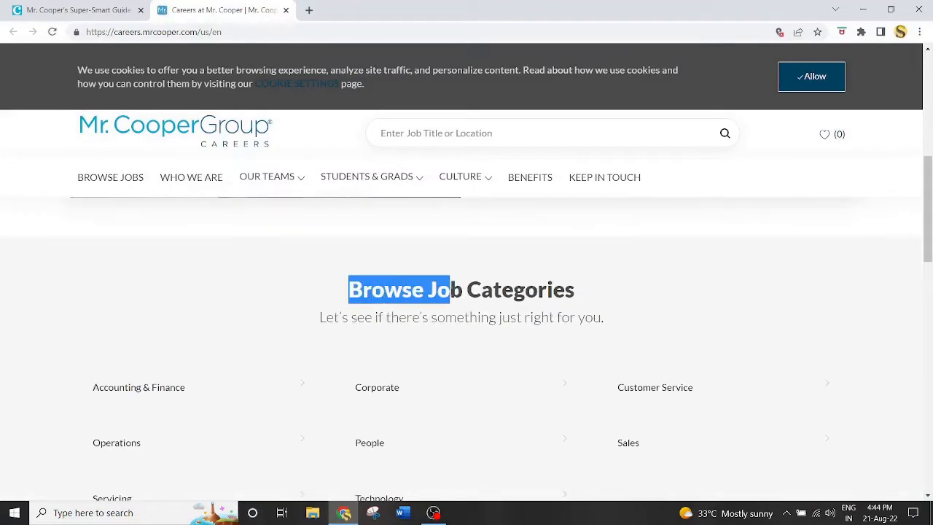
scroll(down, 3)
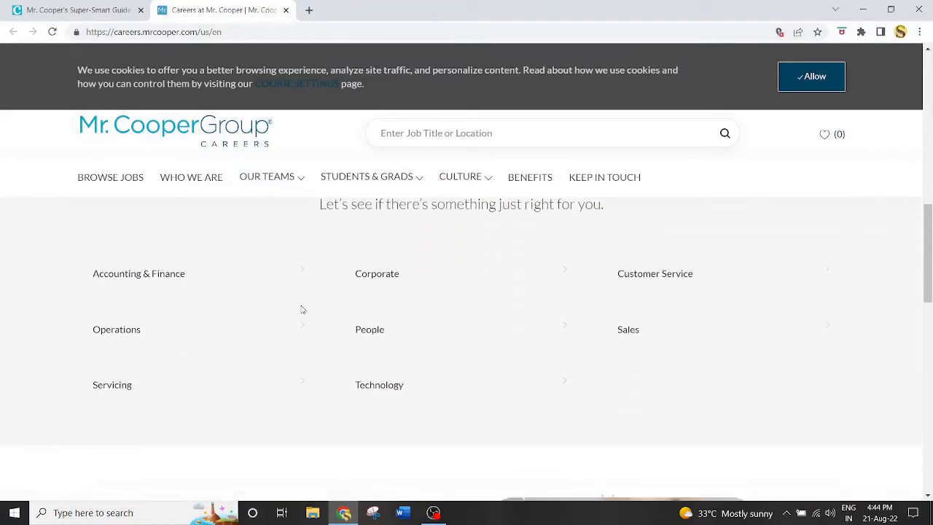
mouse_move(149, 273)
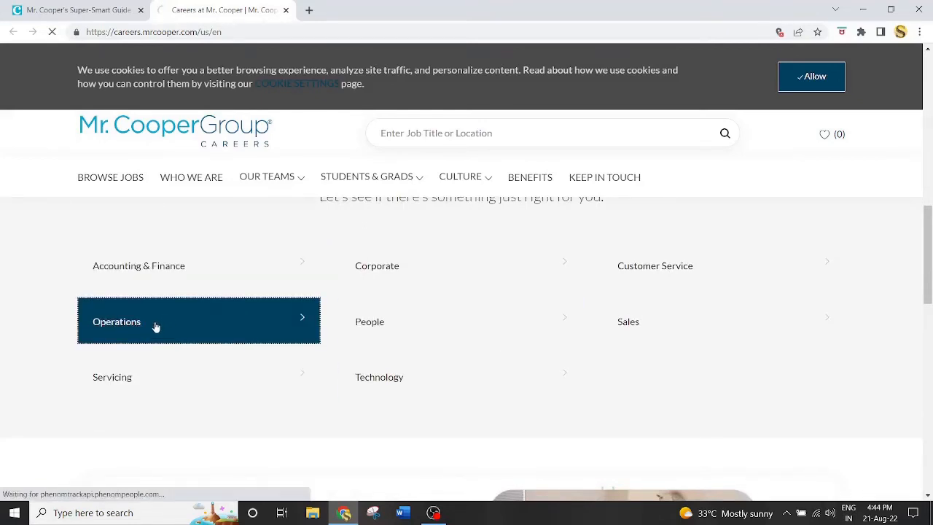
click(155, 321)
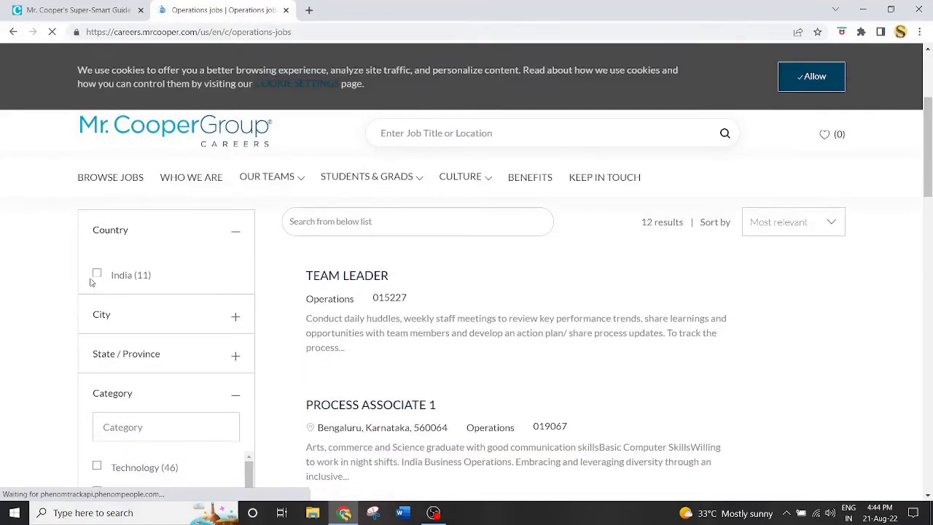
Step: Filter Operations jobs to India and apply for the Process Associate 1 listing
click(97, 274)
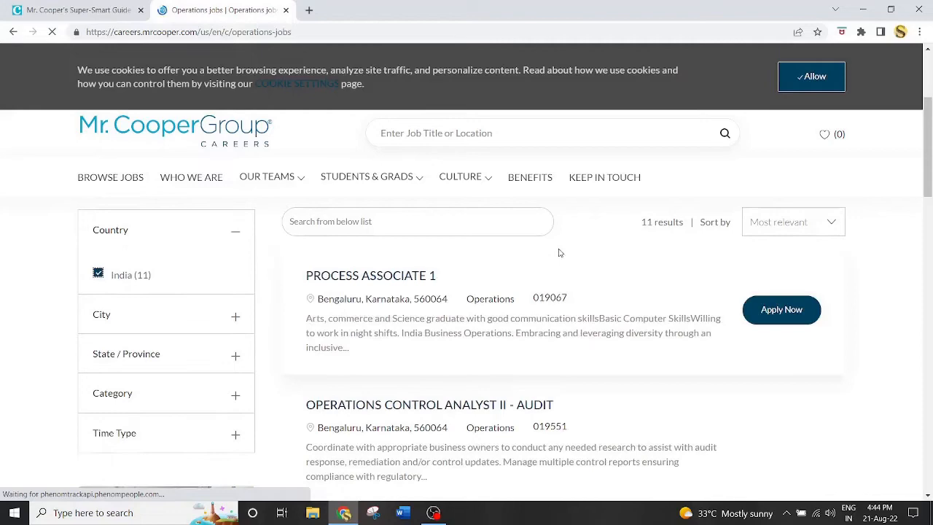
scroll(down, 3)
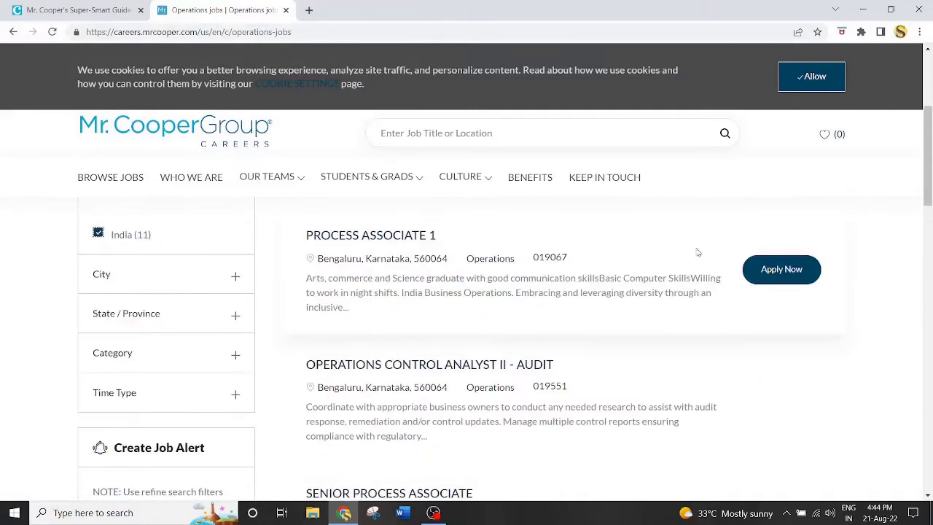
click(781, 269)
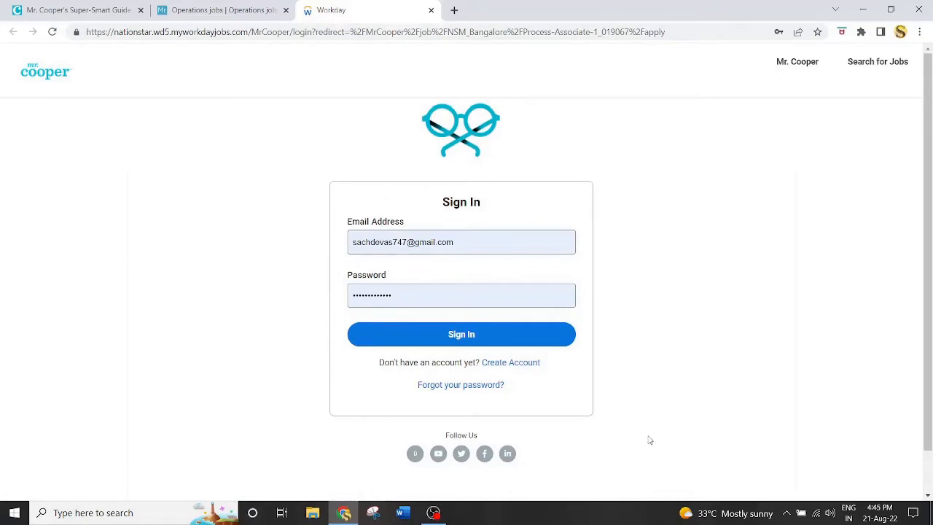
Step: View the Workday account form, then sign in to continue the Process Associate 1 application
click(511, 362)
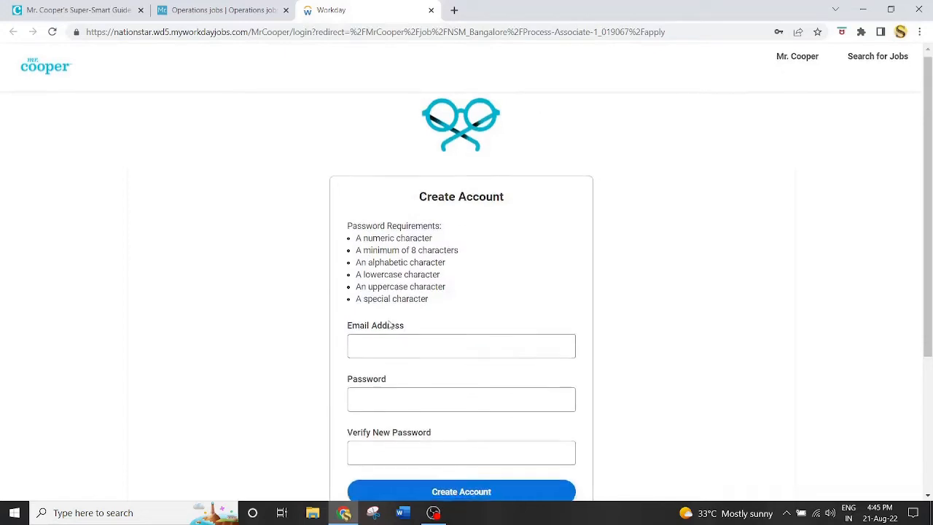
scroll(down, 3)
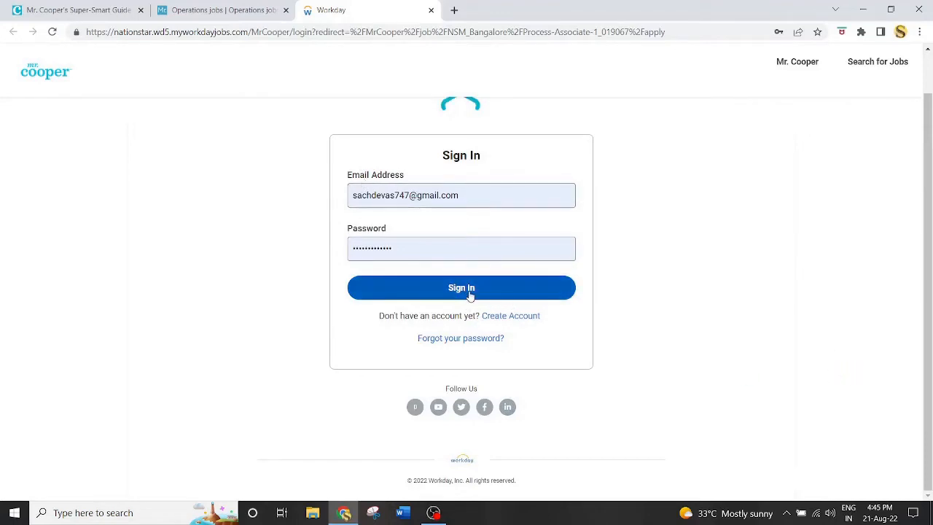
click(460, 287)
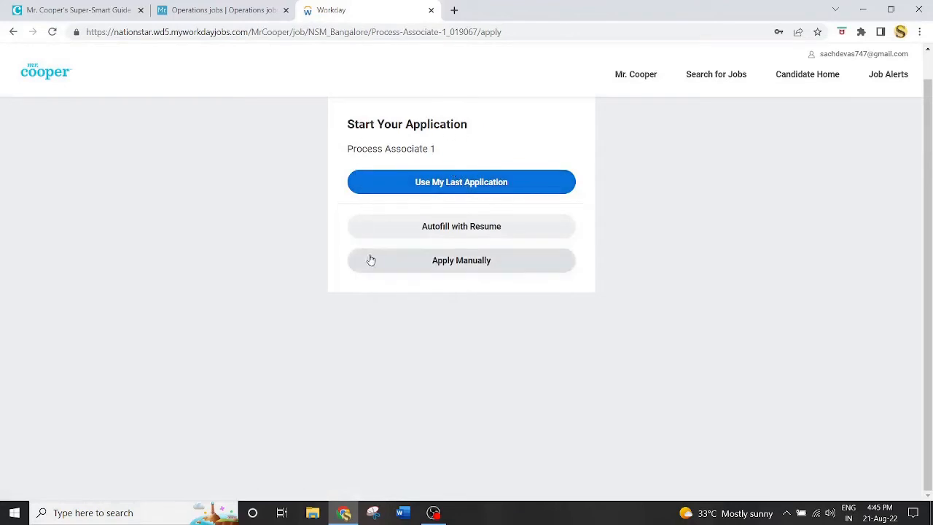
mouse_move(513, 184)
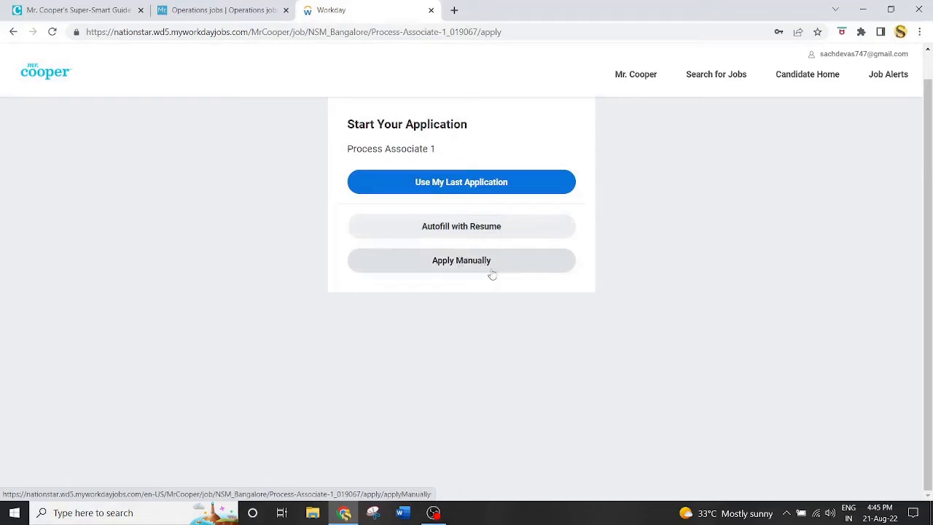
Step: Choose Apply Manually and set How Did You Hear to Social Media > YouTube
click(462, 260)
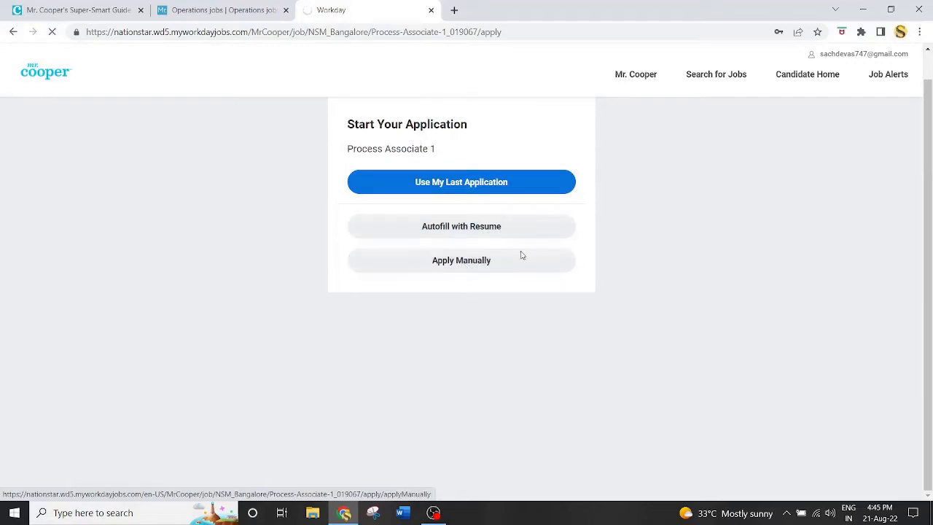
click(461, 260)
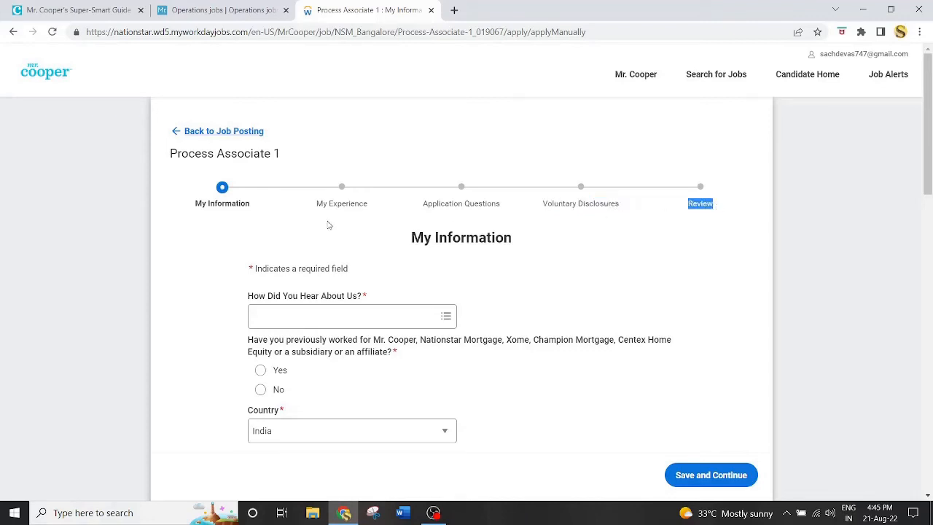
scroll(down, 3)
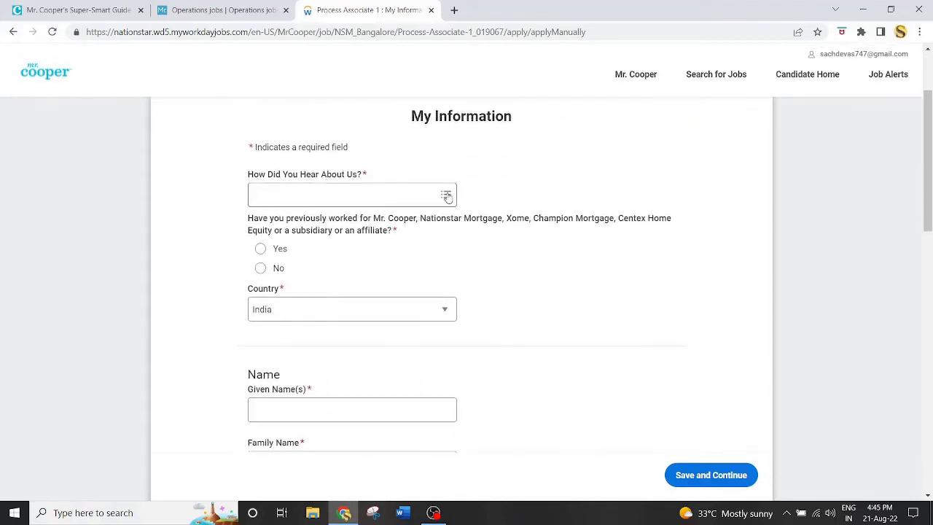
click(352, 194)
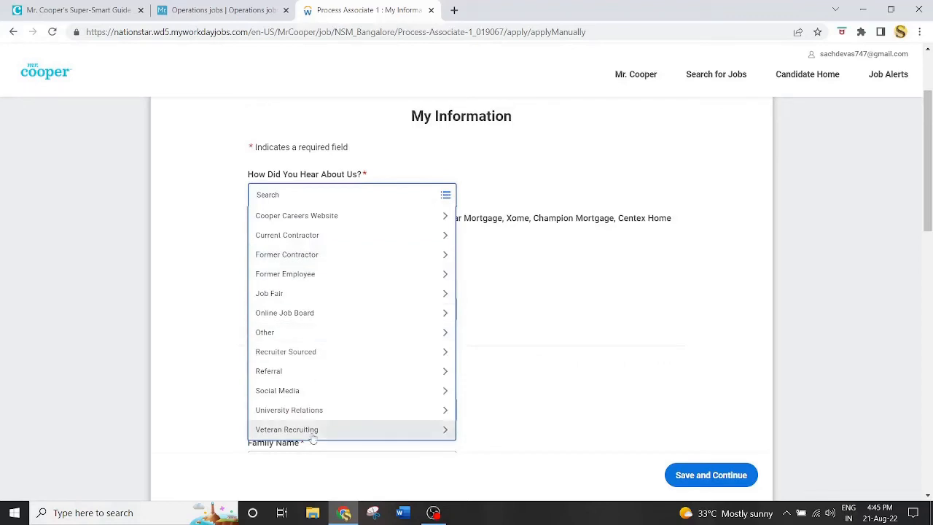
click(277, 390)
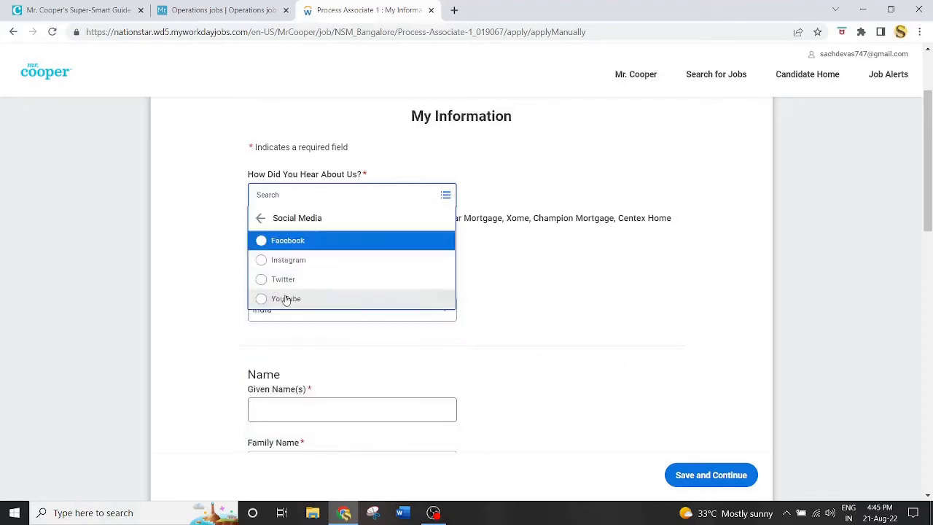
click(286, 299)
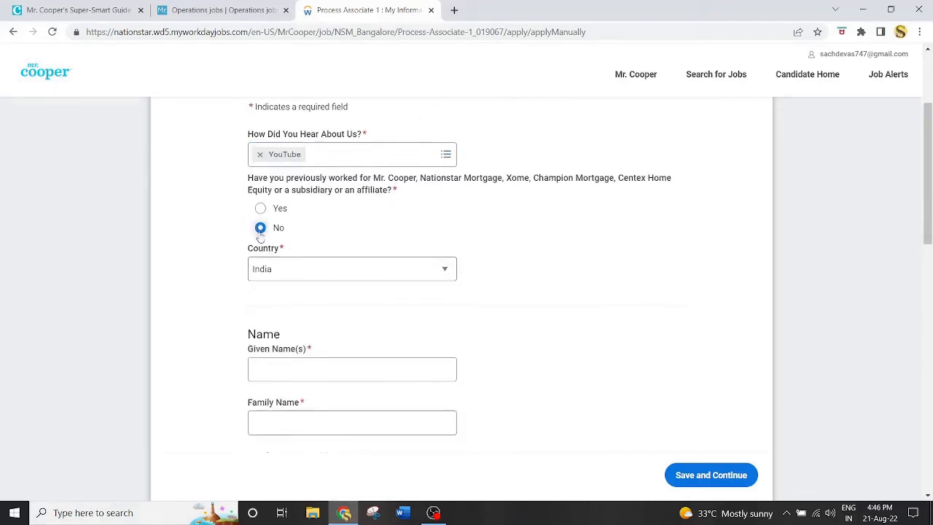
Step: Enter the name Sahil and a Mobile phone number 895623
scroll(down, 3)
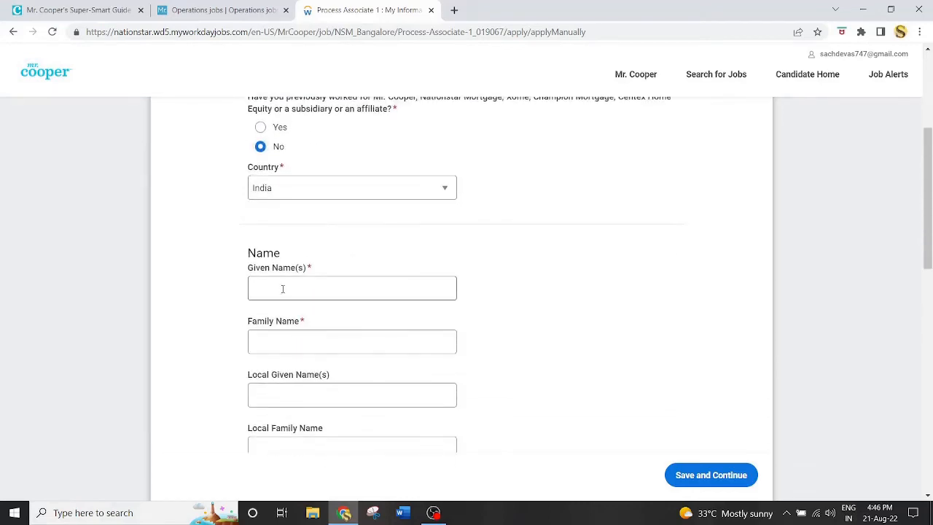
text(Sahil)
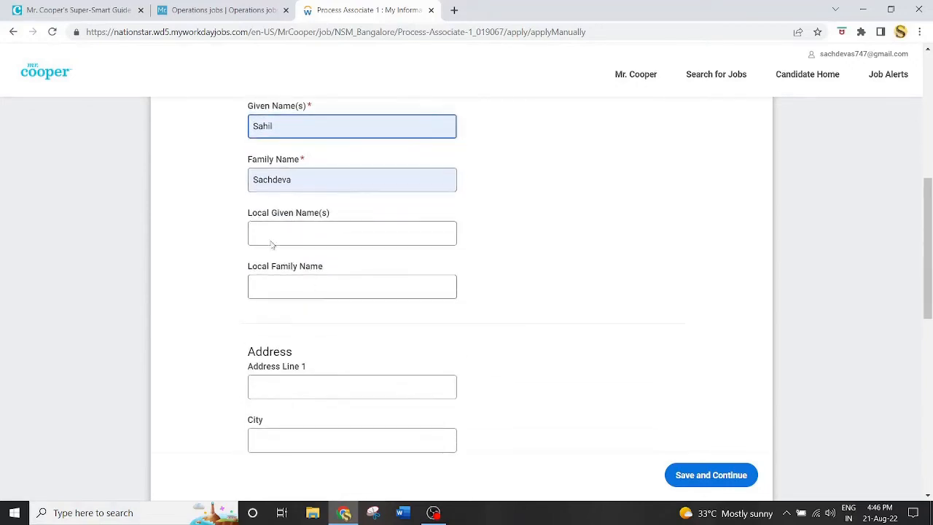
scroll(down, 3)
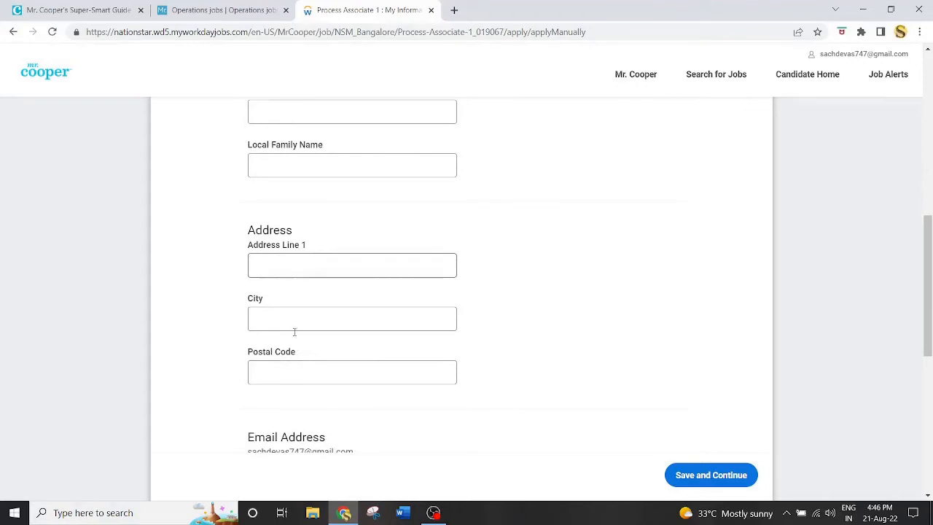
scroll(down, 3)
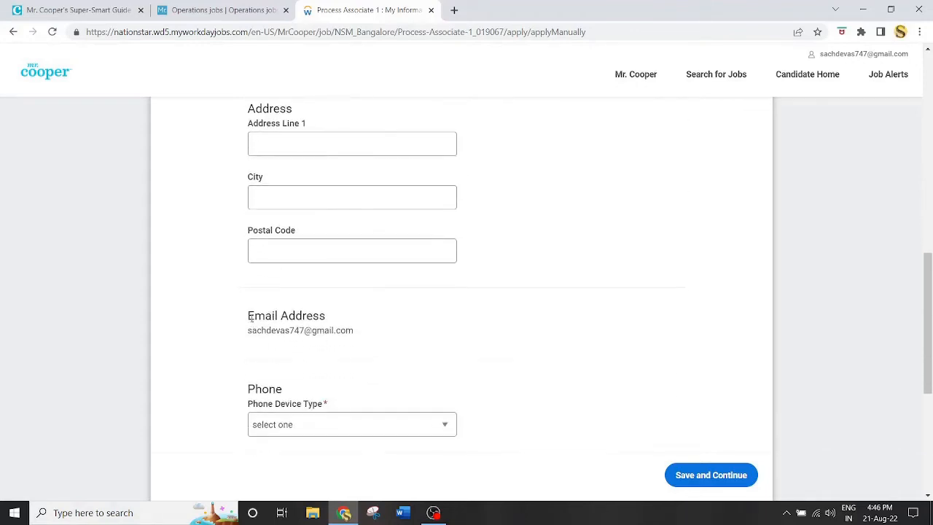
scroll(down, 3)
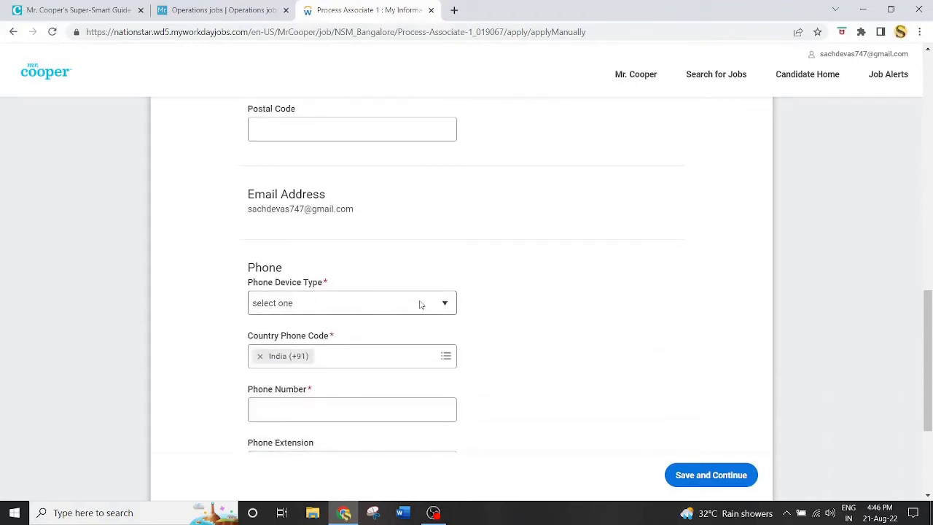
click(351, 302)
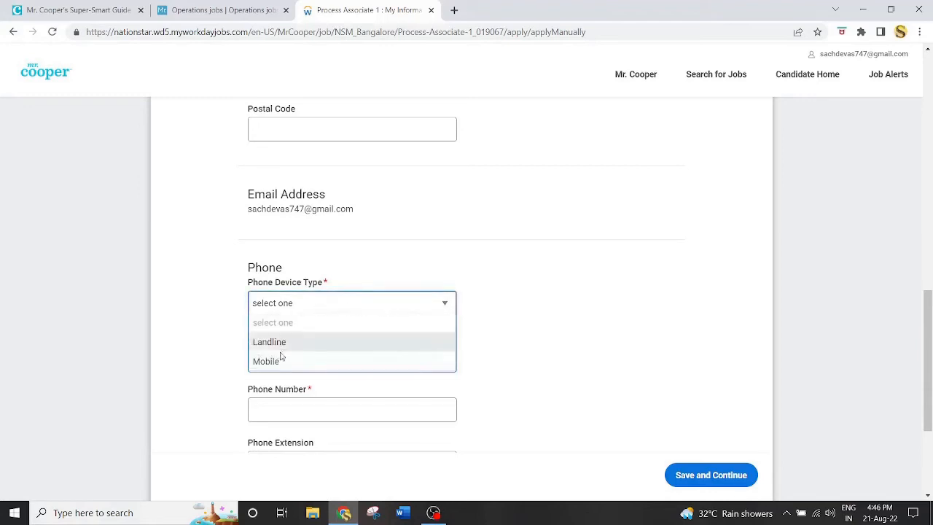
click(266, 361)
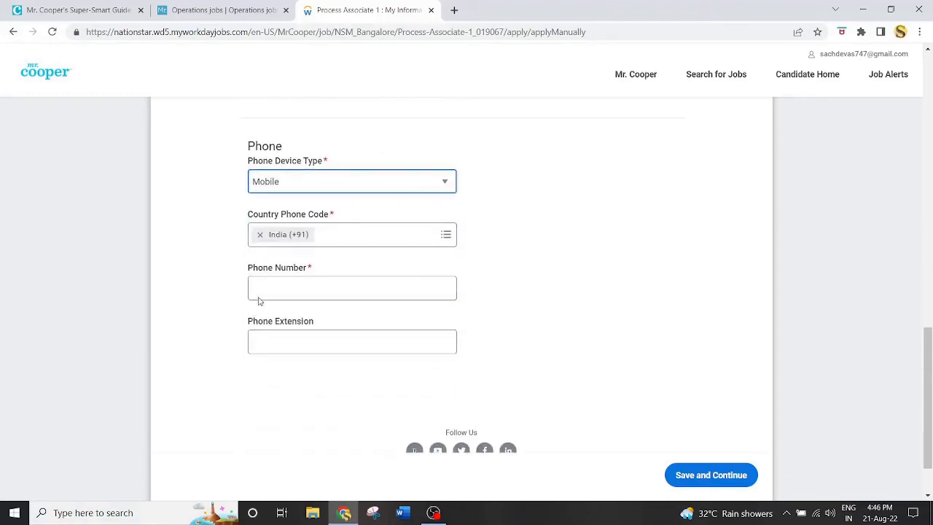
text(895623)
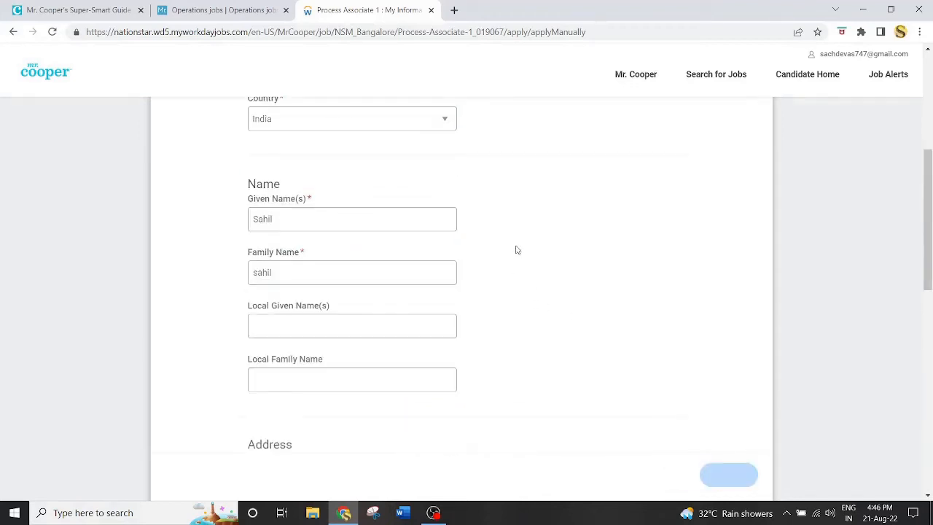
Step: Save My Information and scroll through the still-empty My Experience page
click(728, 475)
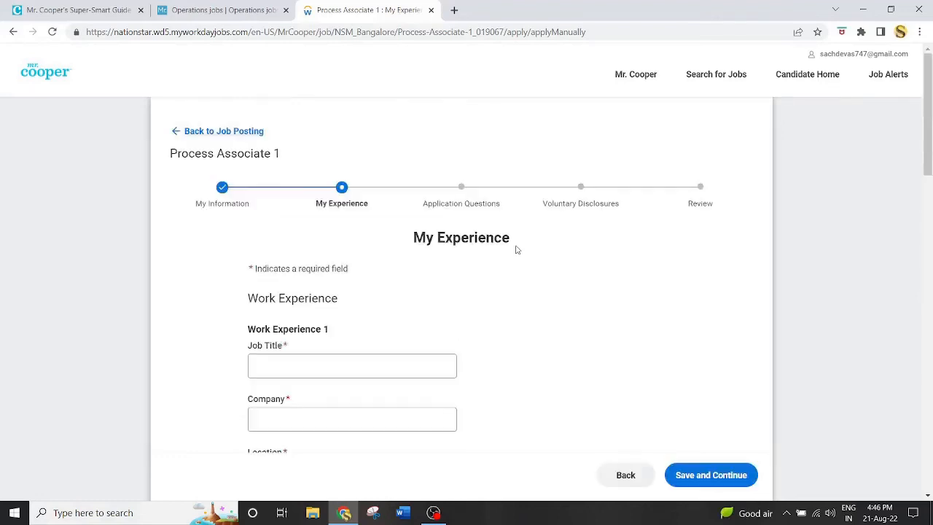
scroll(down, 3)
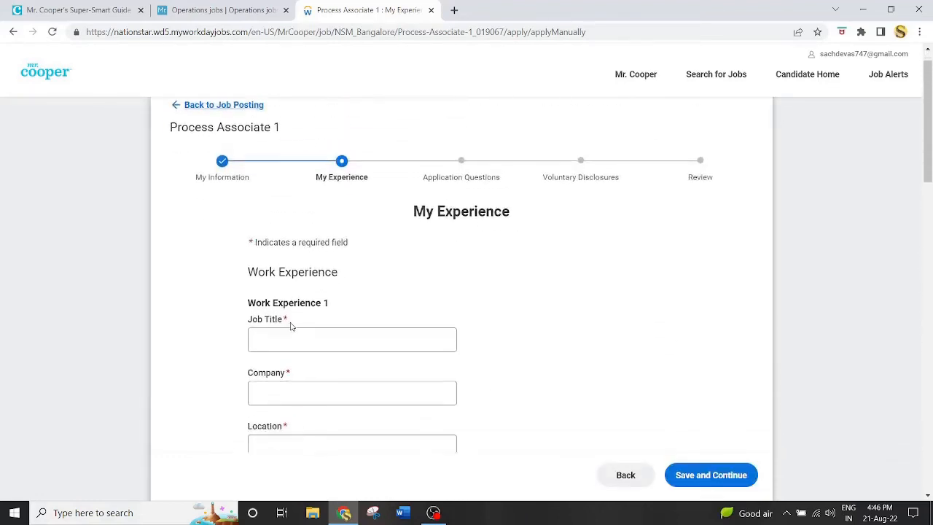
scroll(down, 3)
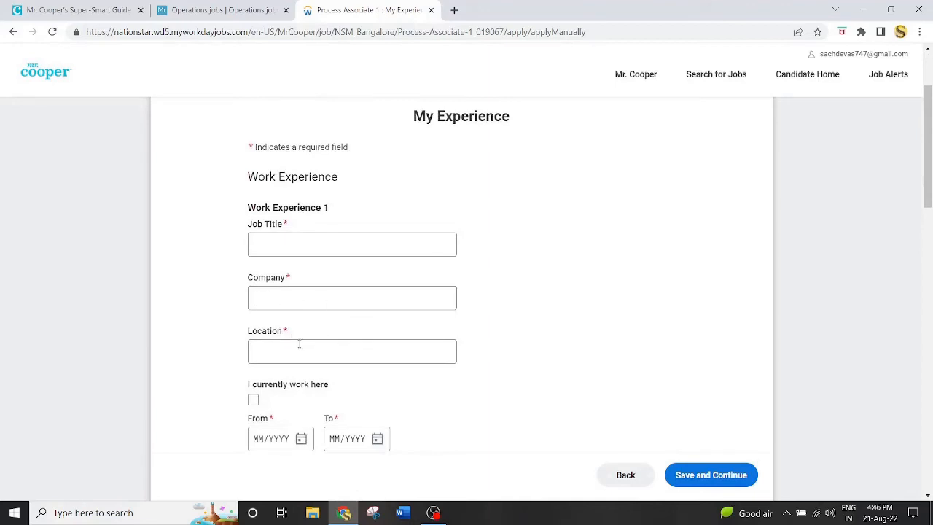
scroll(down, 3)
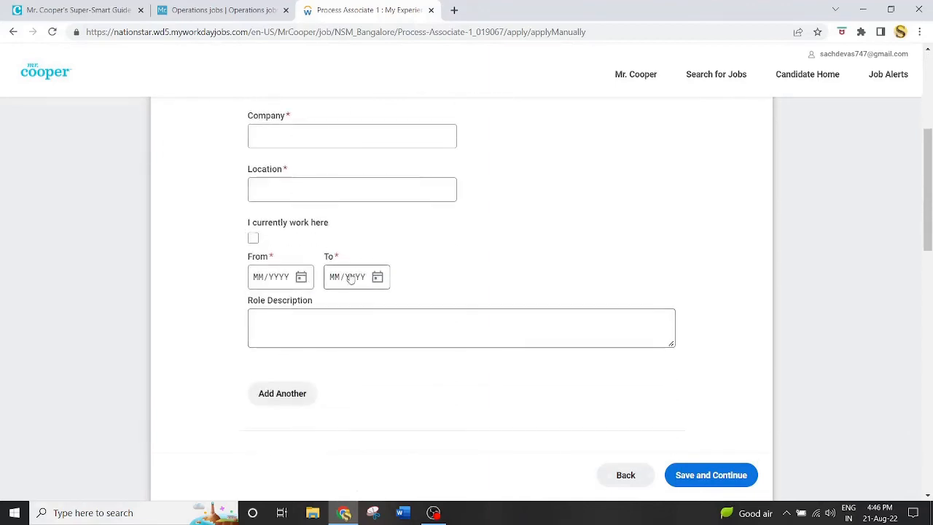
scroll(down, 3)
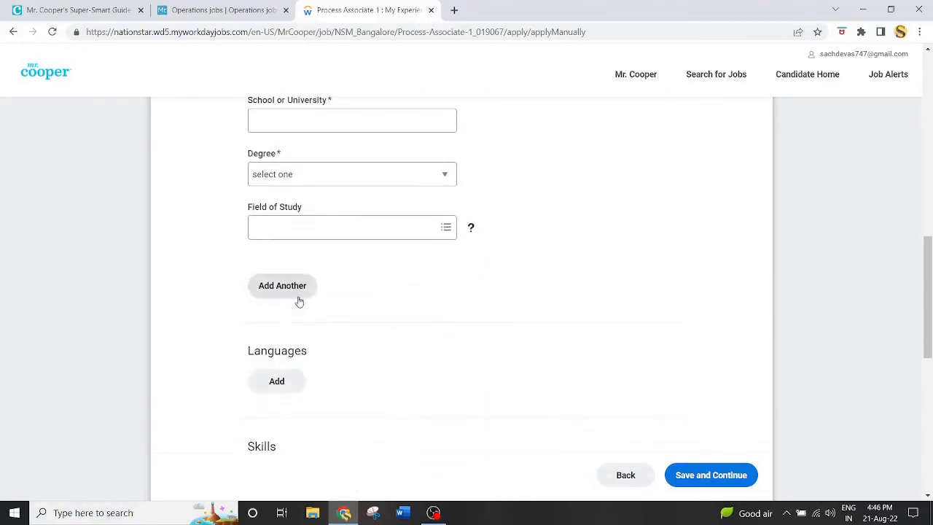
scroll(down, 3)
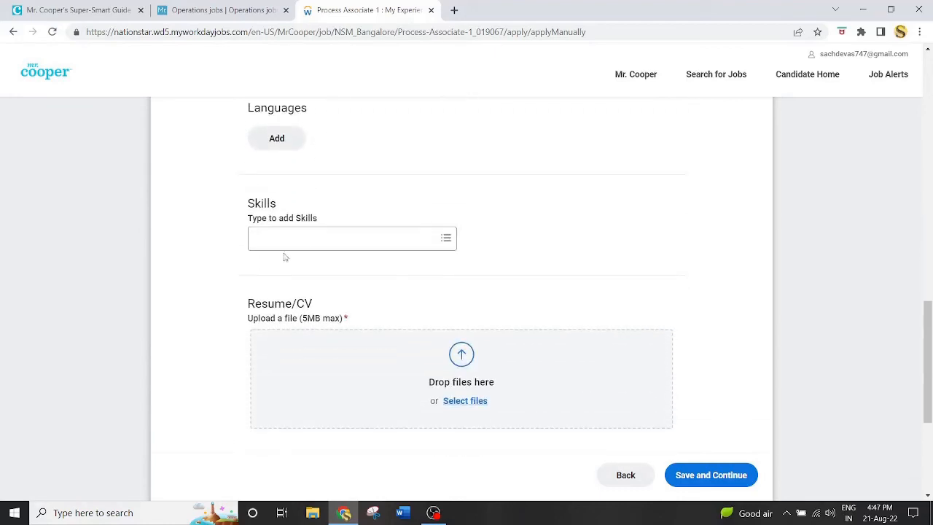
scroll(down, 3)
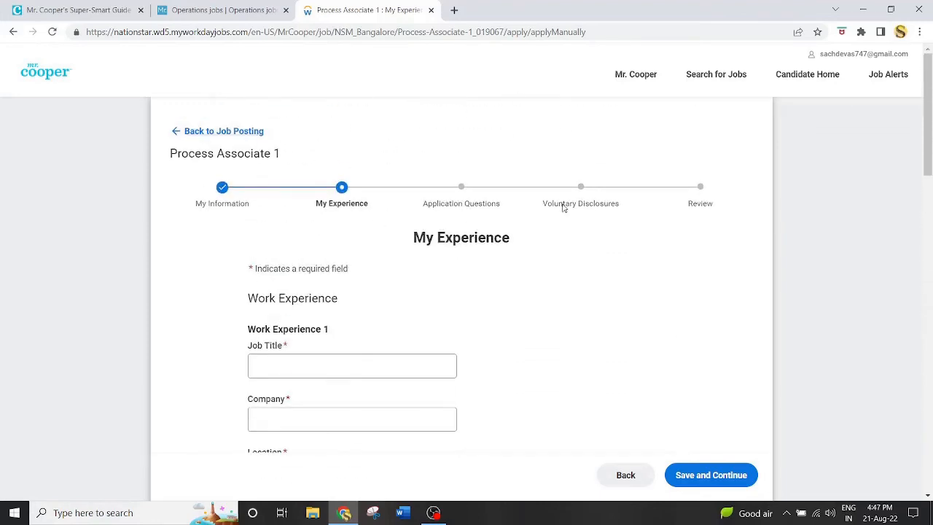
mouse_move(710, 474)
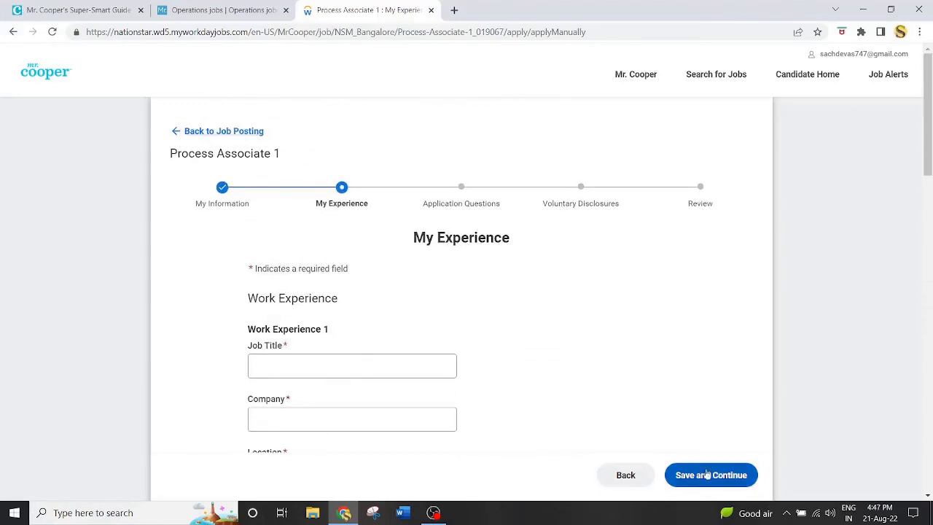